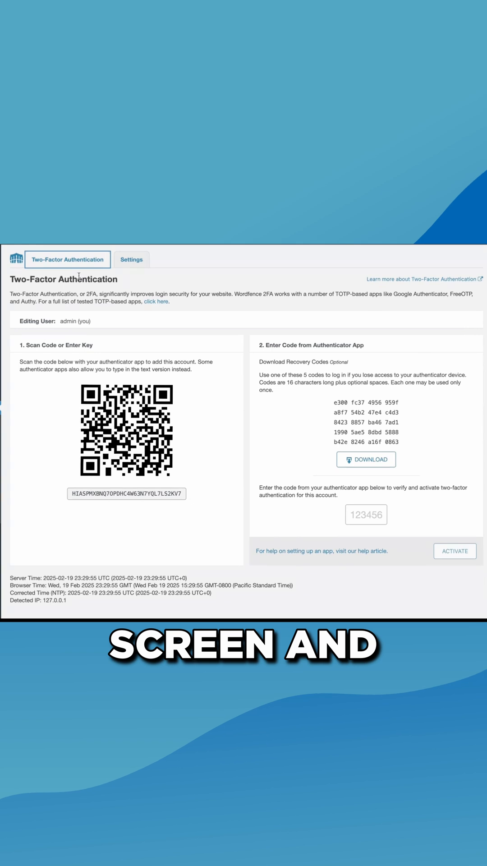
Open the admin's two-factor settings, with the 10-day setup grace period and single-column layout.
{"action": "left_click", "coordinate": [131, 259]}
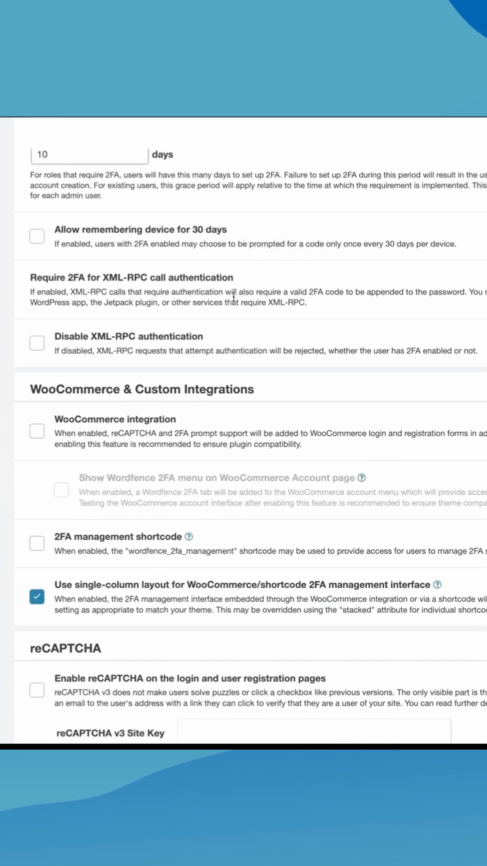
Scroll through the 2FA, WooCommerce and reCAPTCHA settings to review them.
{"action": "scroll", "scroll_direction": "down", "scroll_amount": 3}
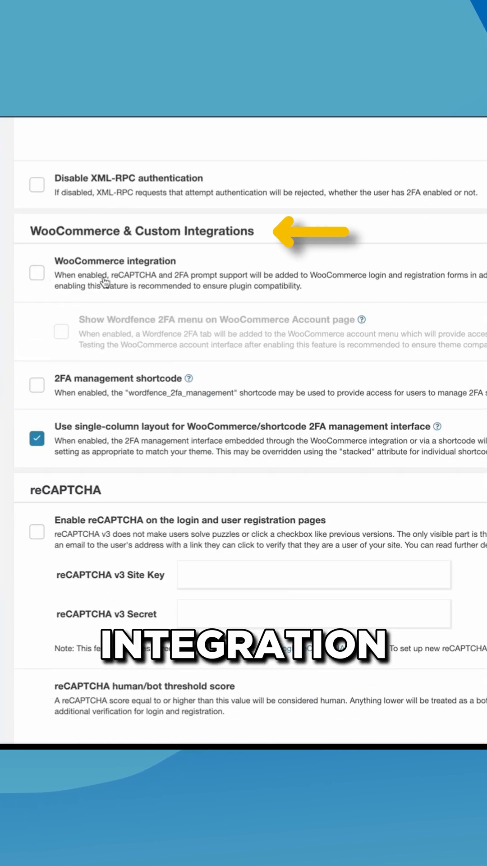
{"action": "scroll", "scroll_direction": "down", "scroll_amount": 3}
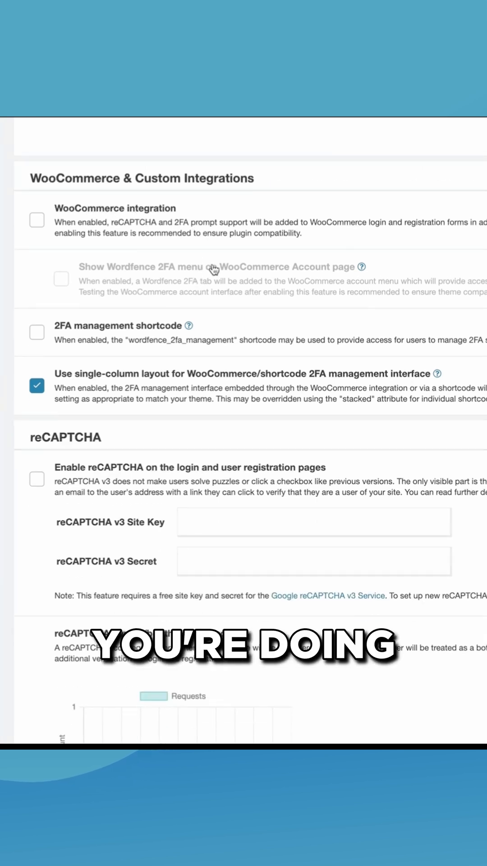
{"action": "scroll", "scroll_direction": "down", "scroll_amount": 3}
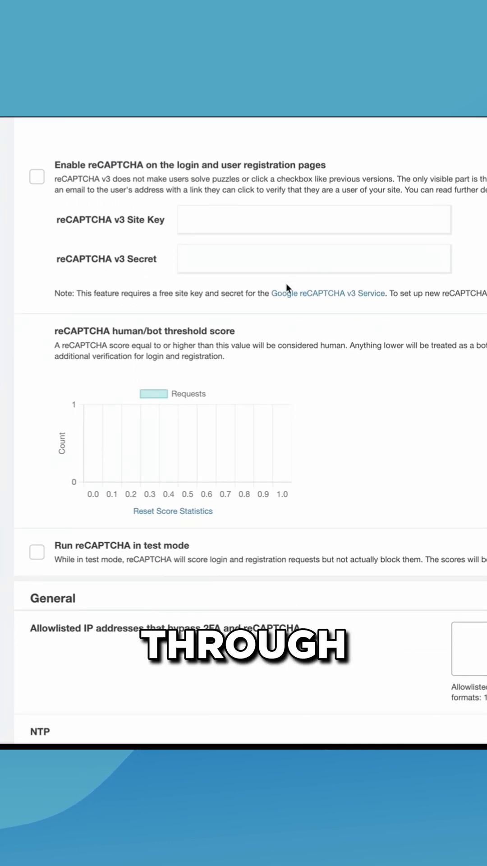
Show the Firewall dashboard at 100% protection, down to the seven-day Top IPs Blocked list.
{"action": "left_click", "coordinate": [110, 142]}
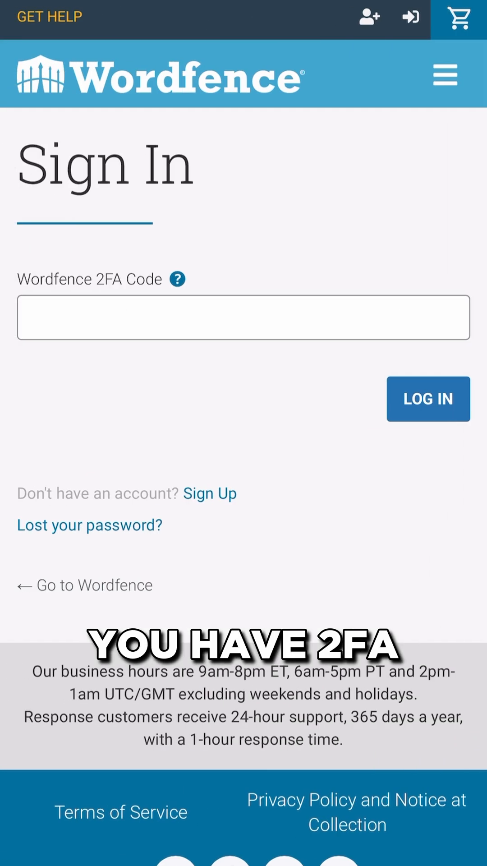
{"action": "left_click", "coordinate": [428, 399]}
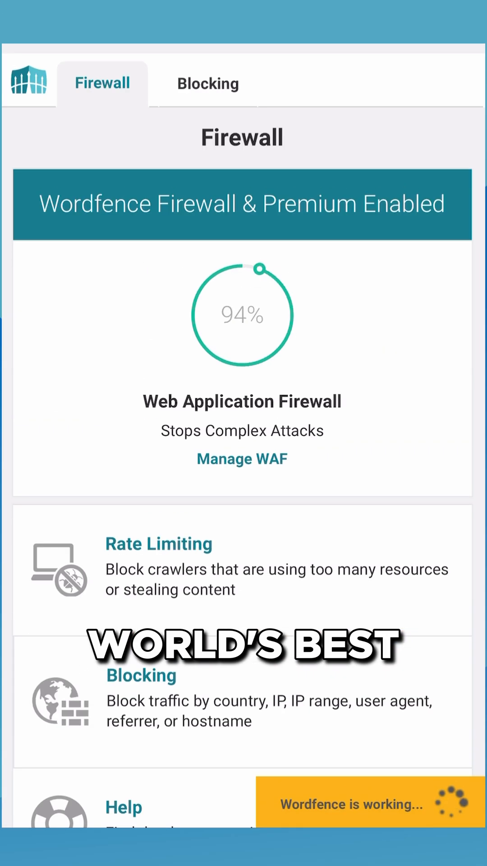
{"action": "scroll", "scroll_direction": "down", "scroll_amount": 3}
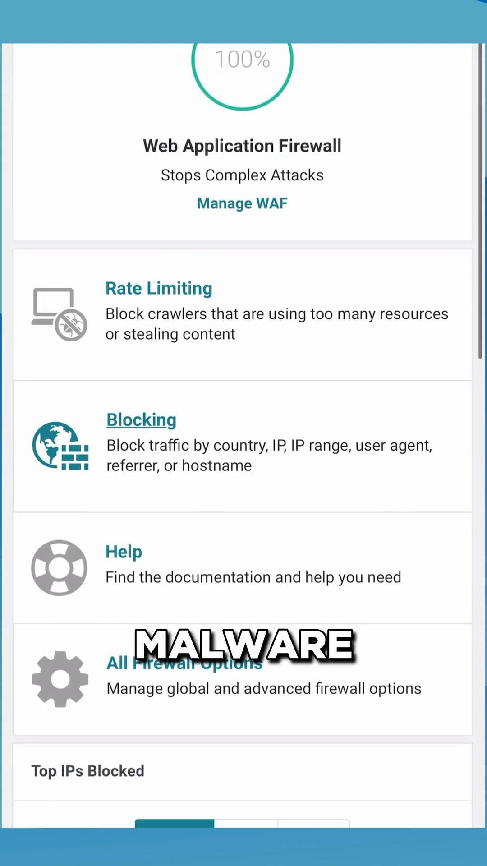
{"action": "scroll", "scroll_direction": "down", "scroll_amount": 3}
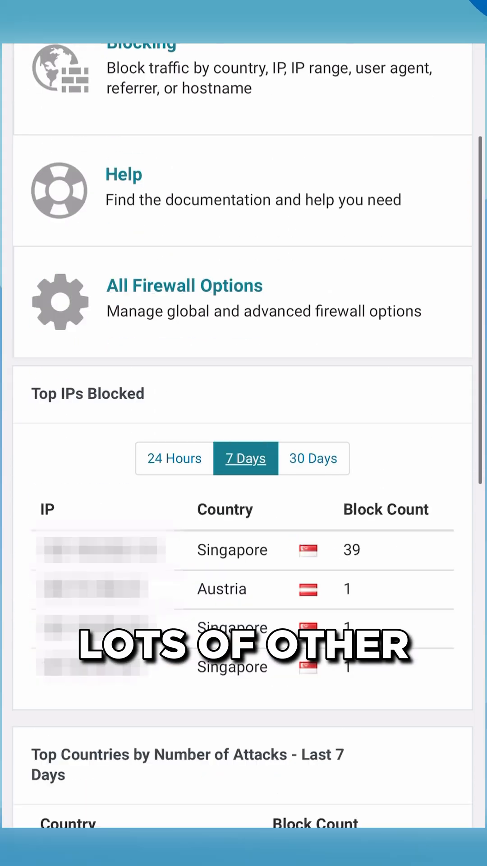